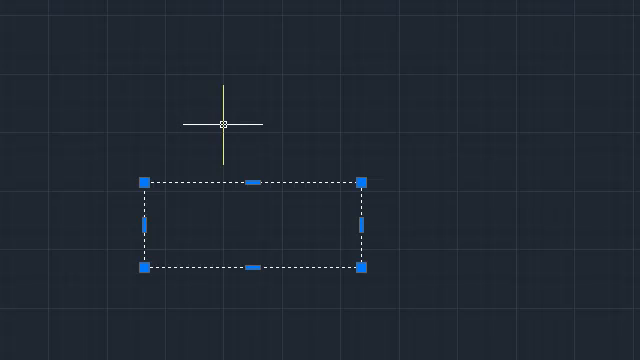
mouse_move(248, 180)
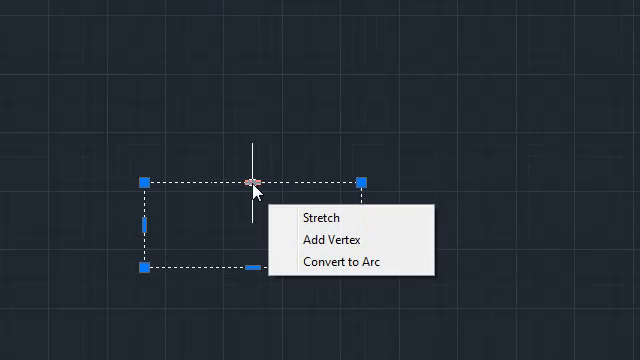
mouse_move(318, 212)
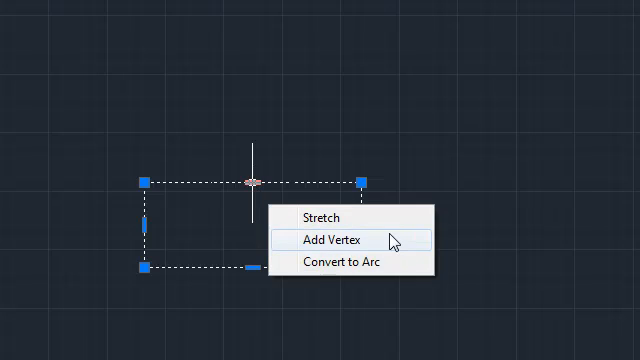
- Add a vertex on the rectangle's top edge and raise it into a roof peak
click(324, 240)
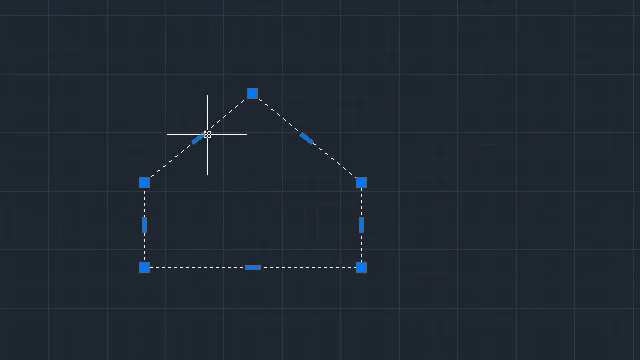
- Convert the left sloping roof segment into a bulging arc via its grip menu
right_click(208, 136)
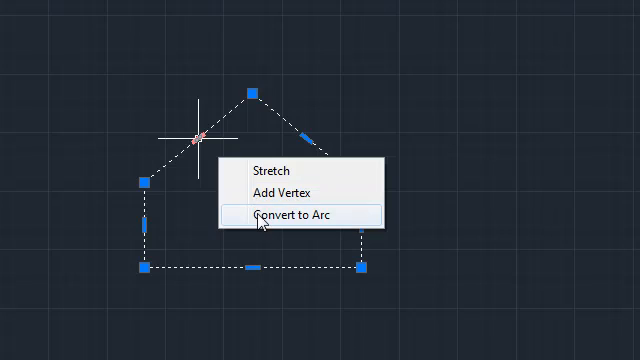
click(290, 216)
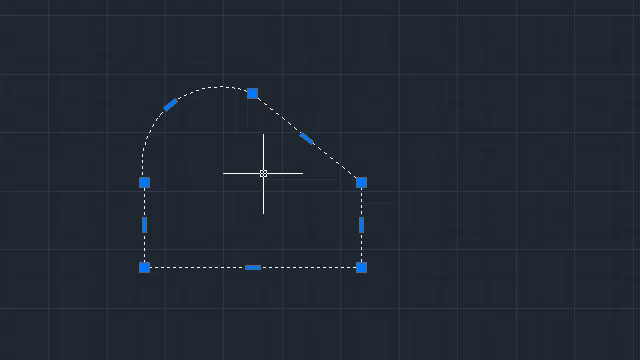
mouse_move(268, 178)
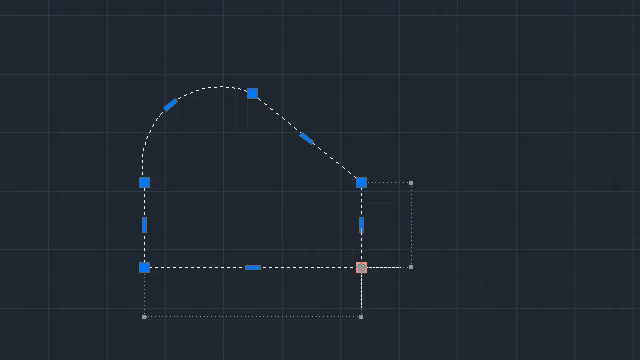
- Remove the bottom-right corner vertex from the house-shaped polyline
click(364, 264)
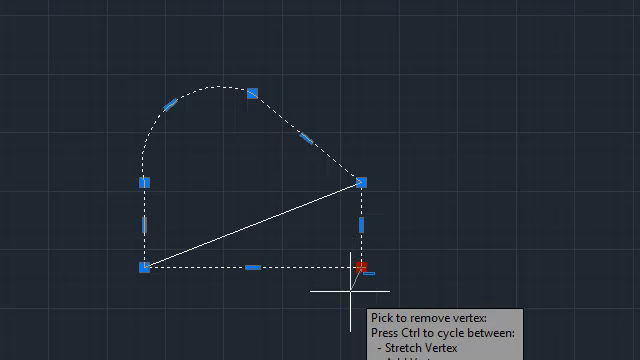
click(360, 264)
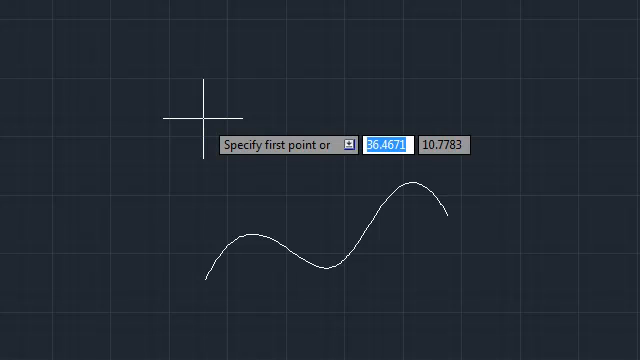
- Start a new spline with Method set to CV and place its first control vertex
click(352, 144)
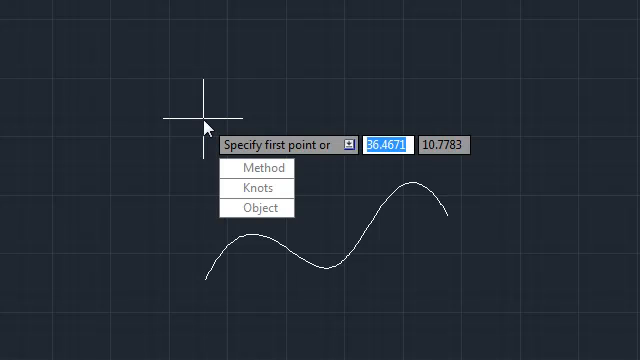
click(268, 168)
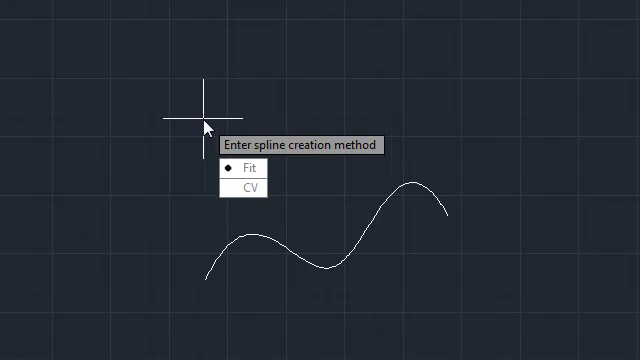
click(240, 168)
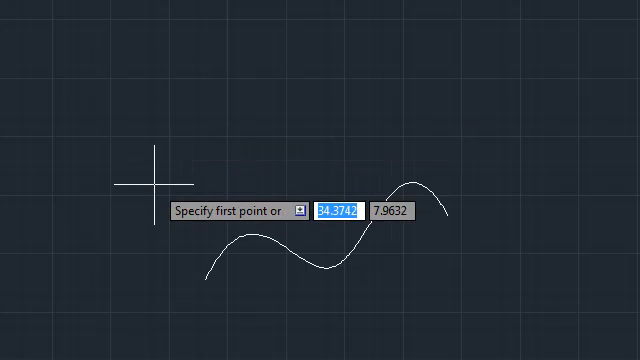
click(156, 184)
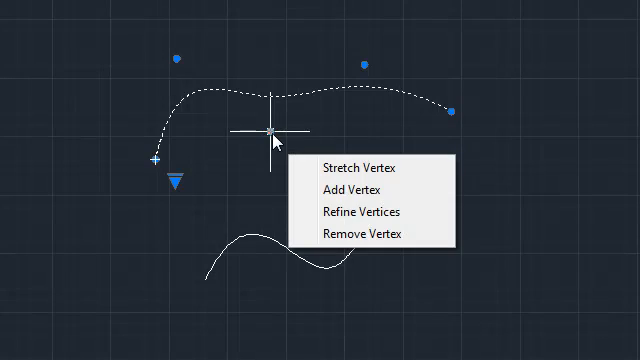
click(356, 168)
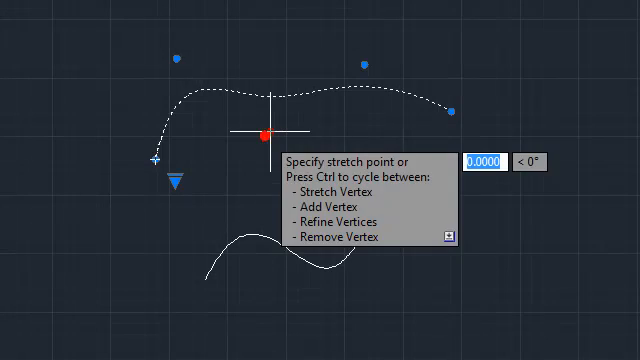
right_click(276, 178)
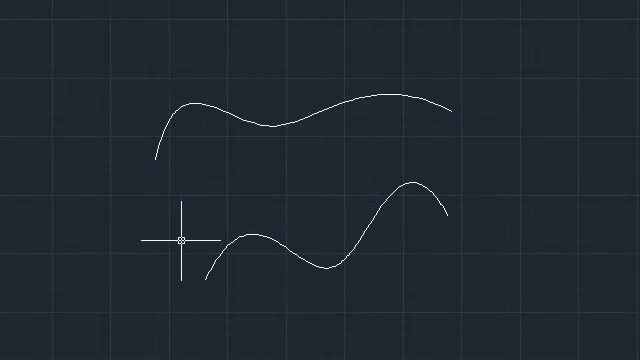
- Use SPLINEDIT Fit data > Kink to add a sharp kink point on the lower spline
right_click(250, 240)
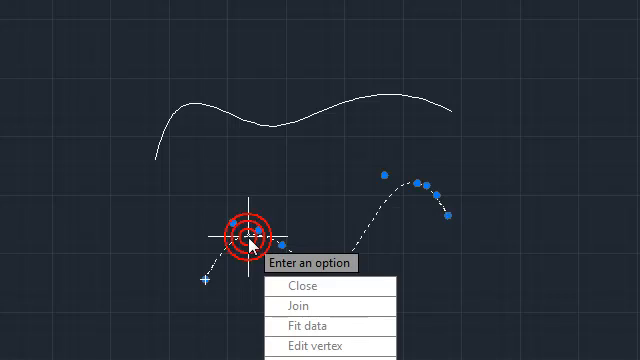
mouse_move(320, 346)
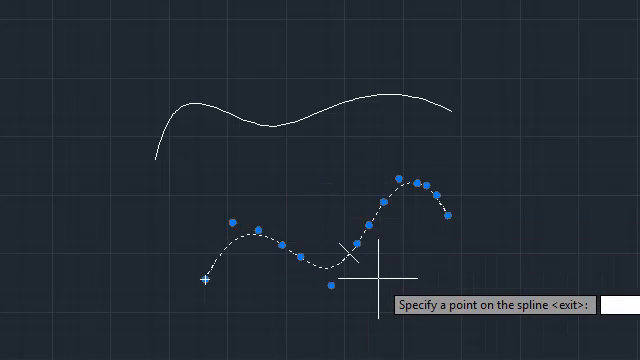
right_click(384, 284)
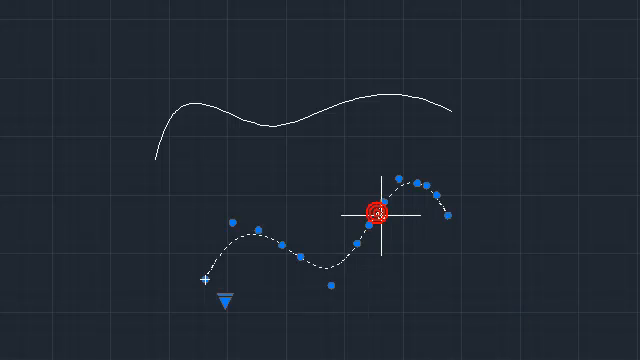
click(376, 210)
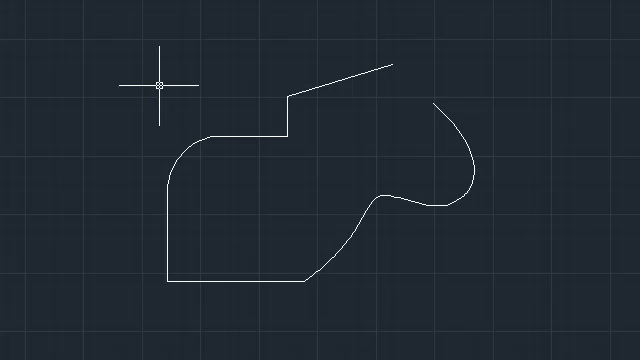
- Run JOIN (JO) and select the lines, arcs and spline to merge into one spline
text(JO)
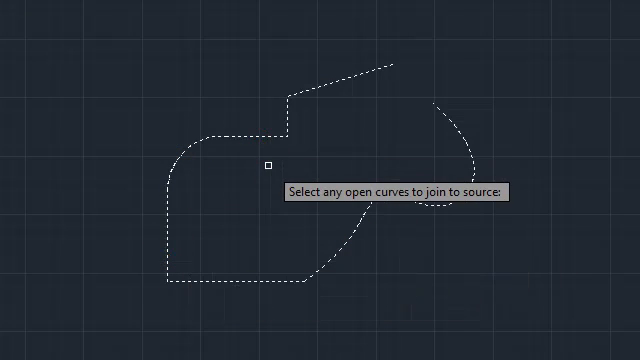
click(270, 164)
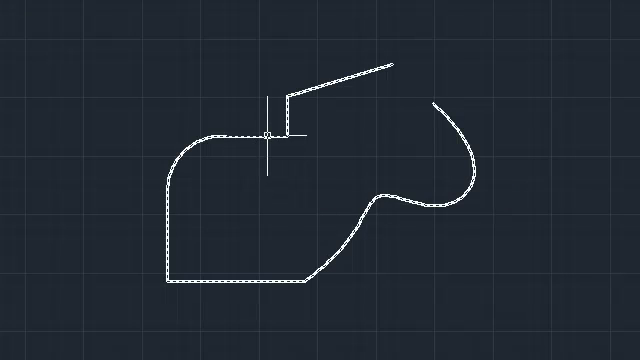